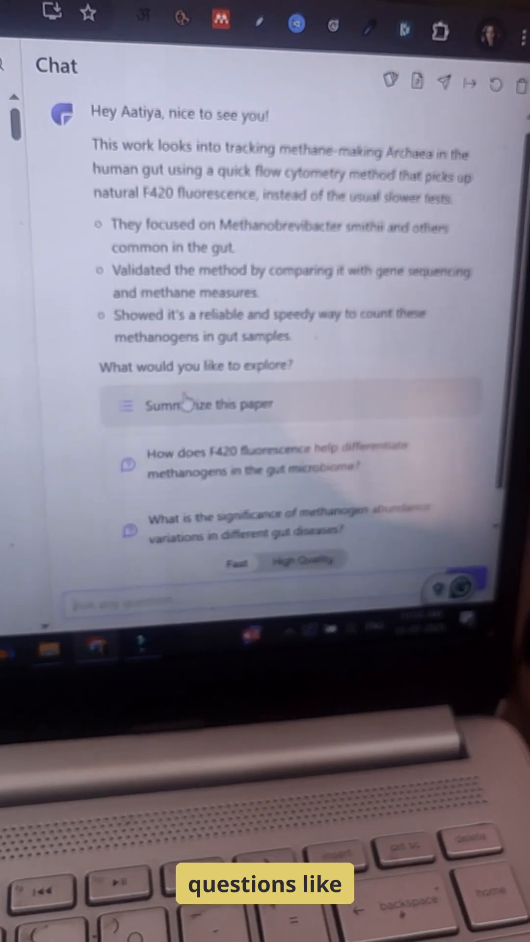
Read through ChatPDF's sectioned summary of the methanogen paper.
scroll("down", 3)
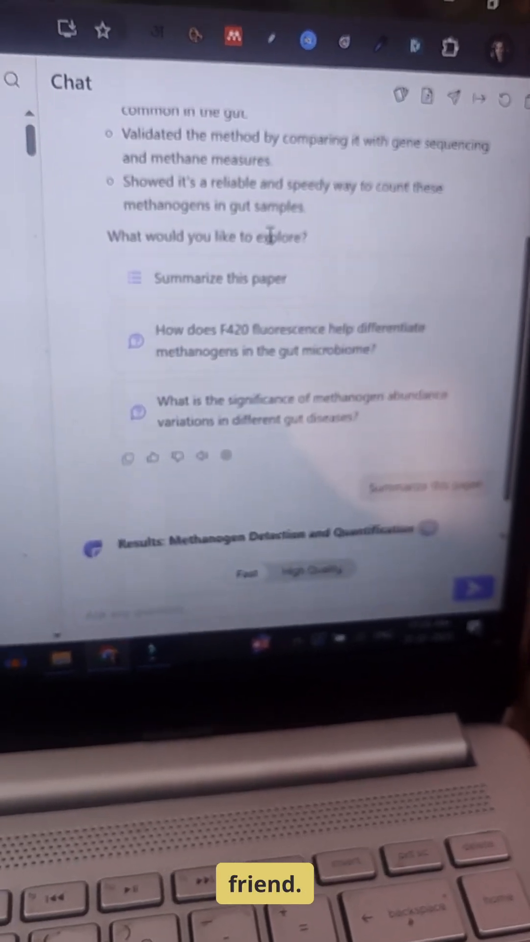
scroll("down", 3)
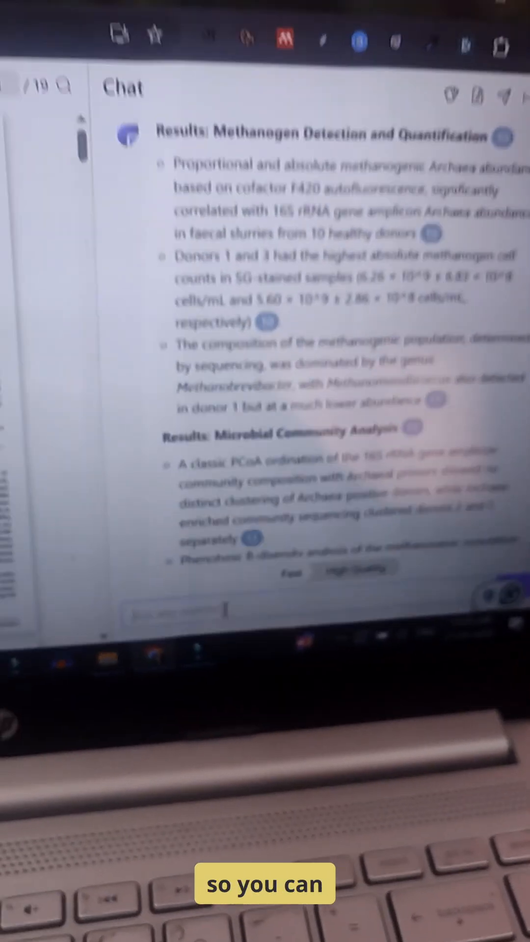
scroll("down", 3)
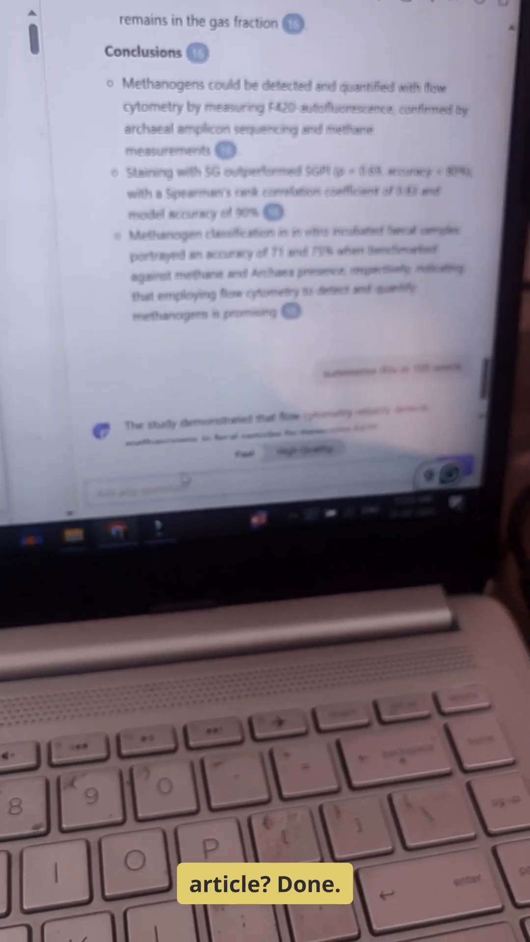
scroll("down", 3)
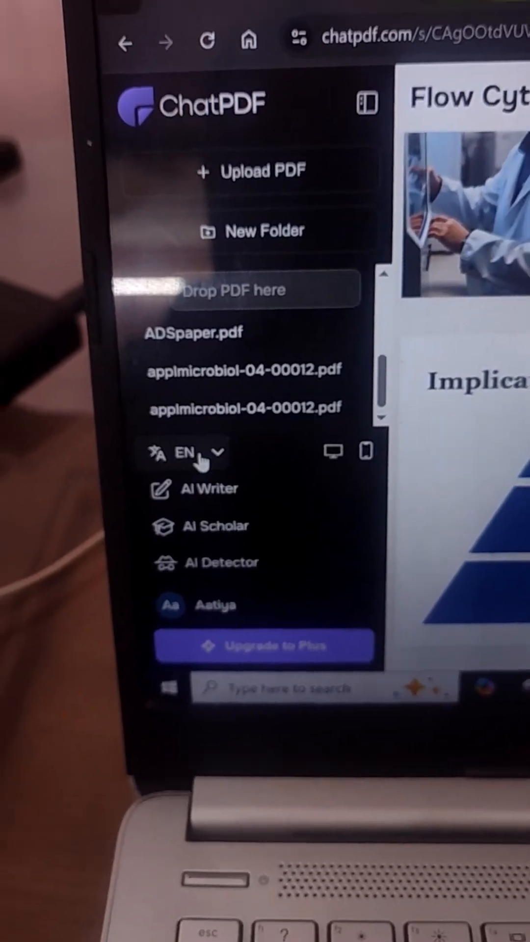
Browse the interface language options from the EN dropdown in the sidebar.
left_click(186, 453)
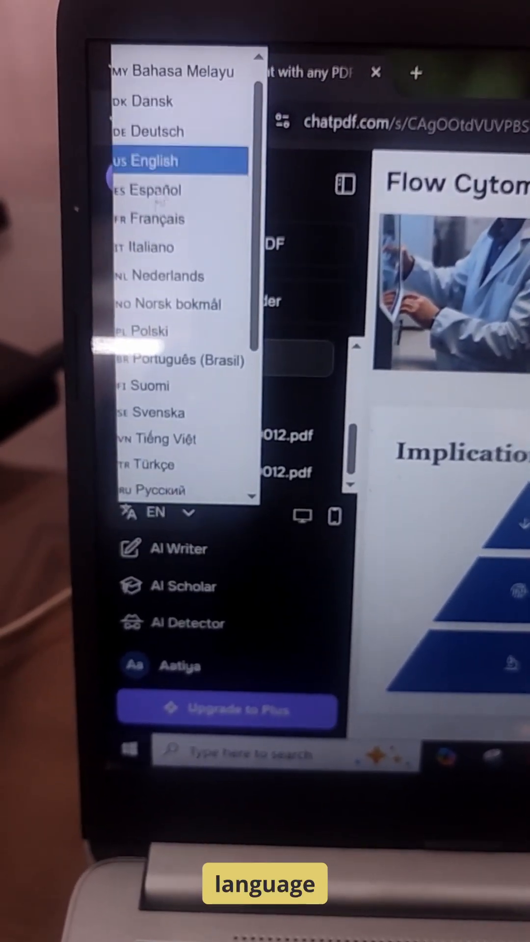
scroll("down", 3)
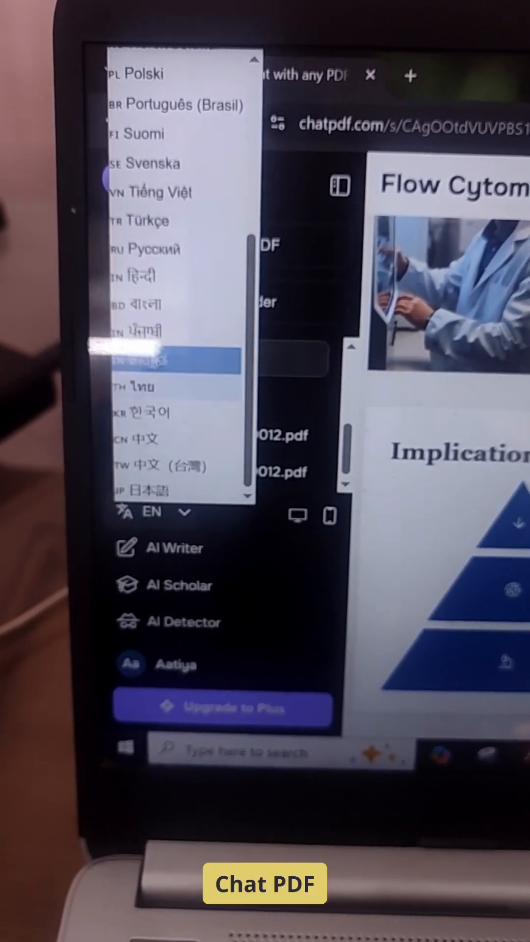
Dismiss the language list and review the flow-cytometry slide deck, including Implications for Research.
left_click(156, 359)
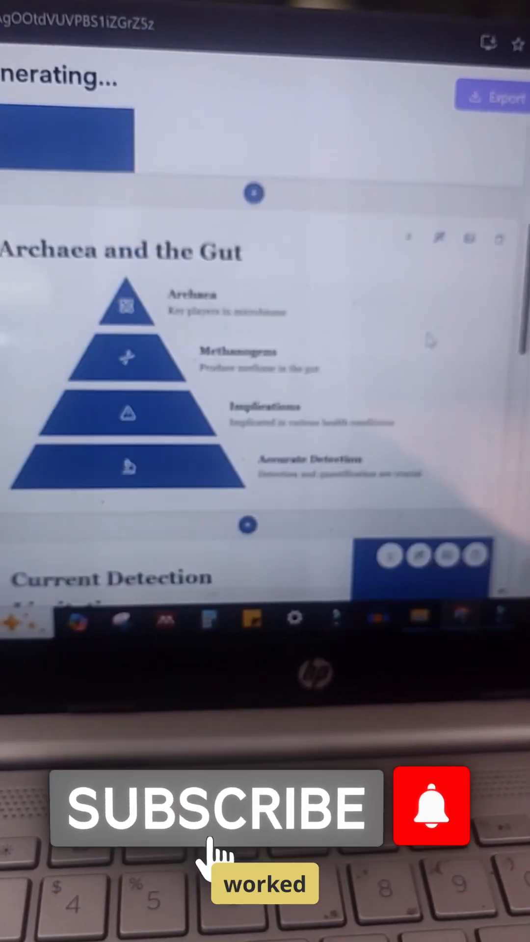
scroll("down", 3)
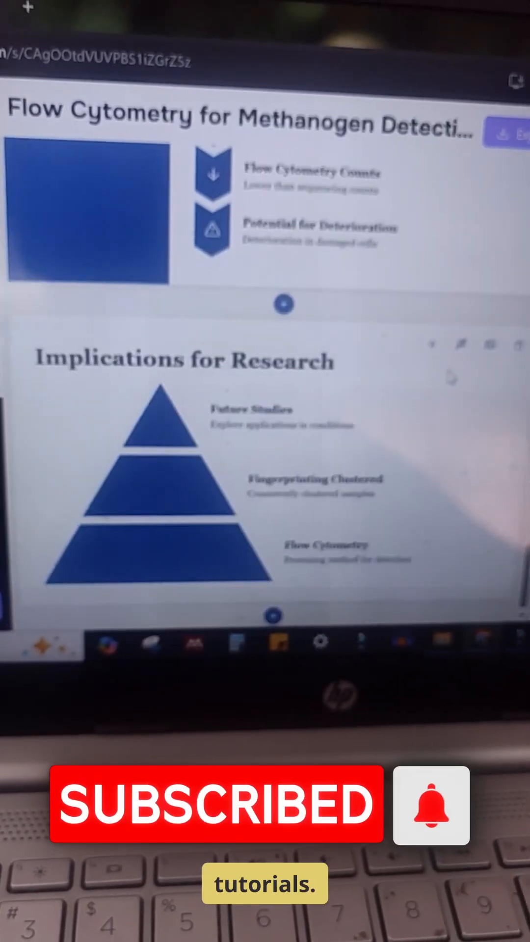